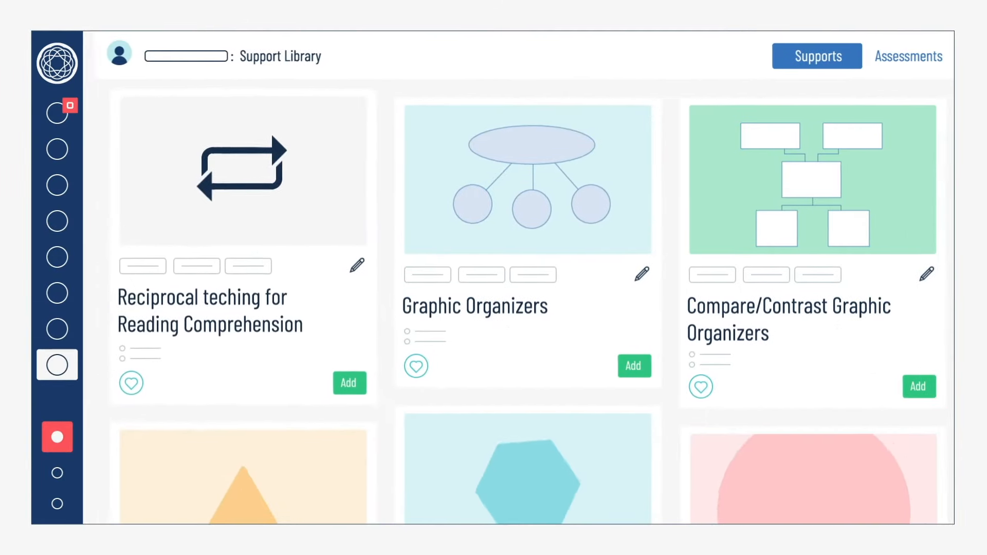
# View the student profile dashboard and scroll through its Reading, Math and Behavior/SEL progress charts
pyautogui.scroll(-3)
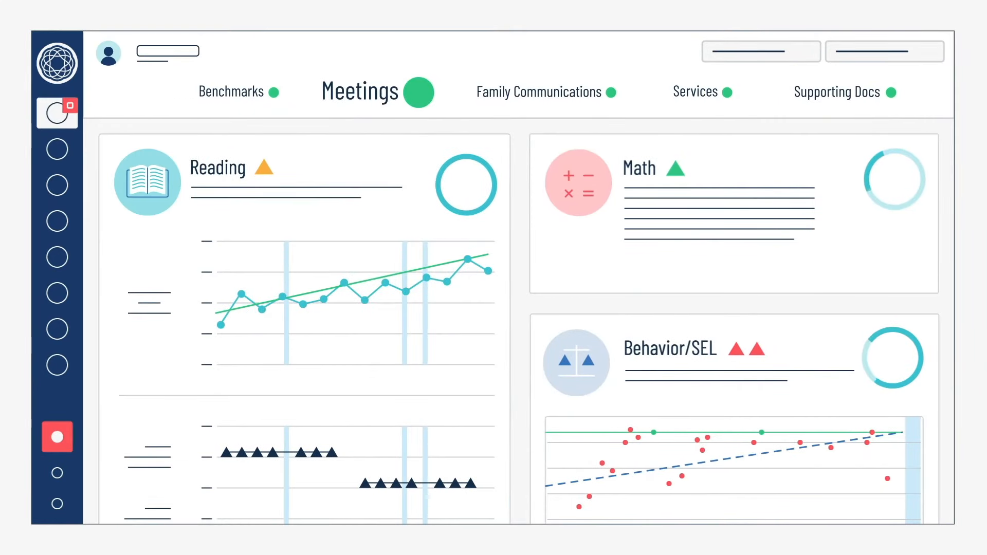
pyautogui.click(538, 91)
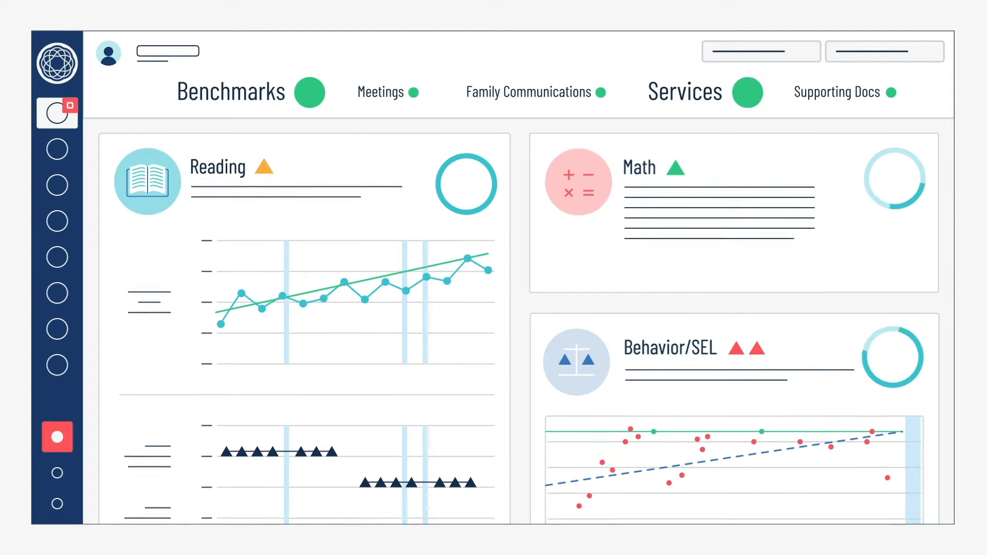
pyautogui.scroll(-3)
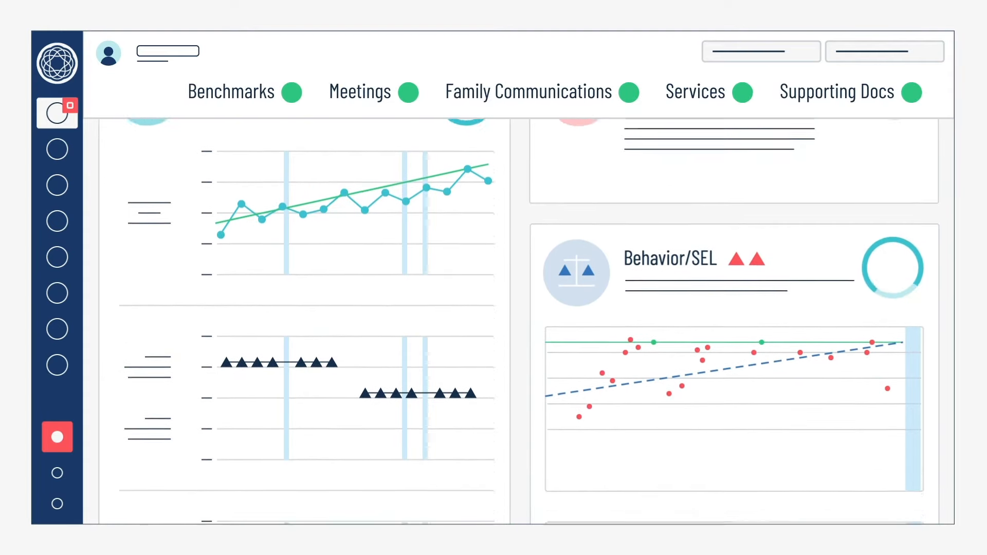
pyautogui.scroll(-3)
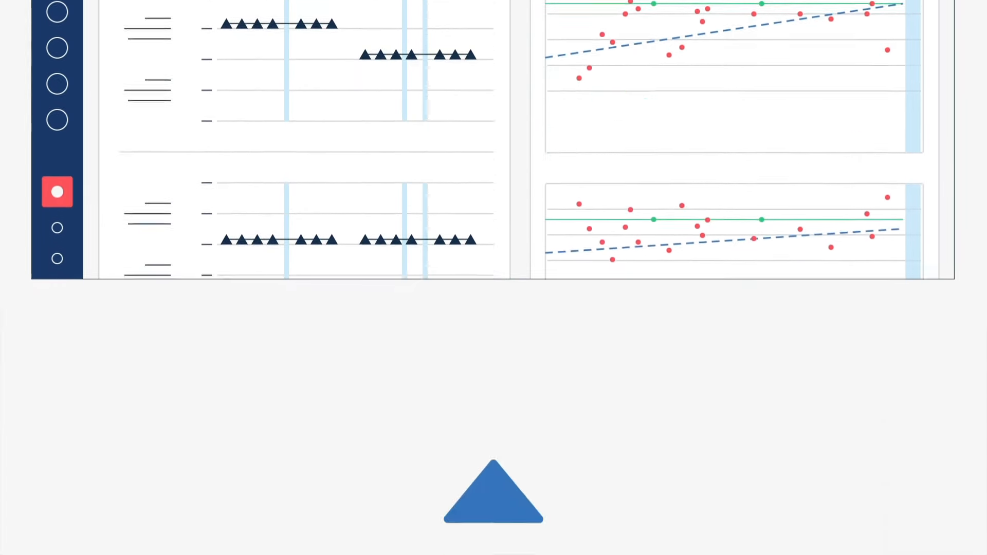